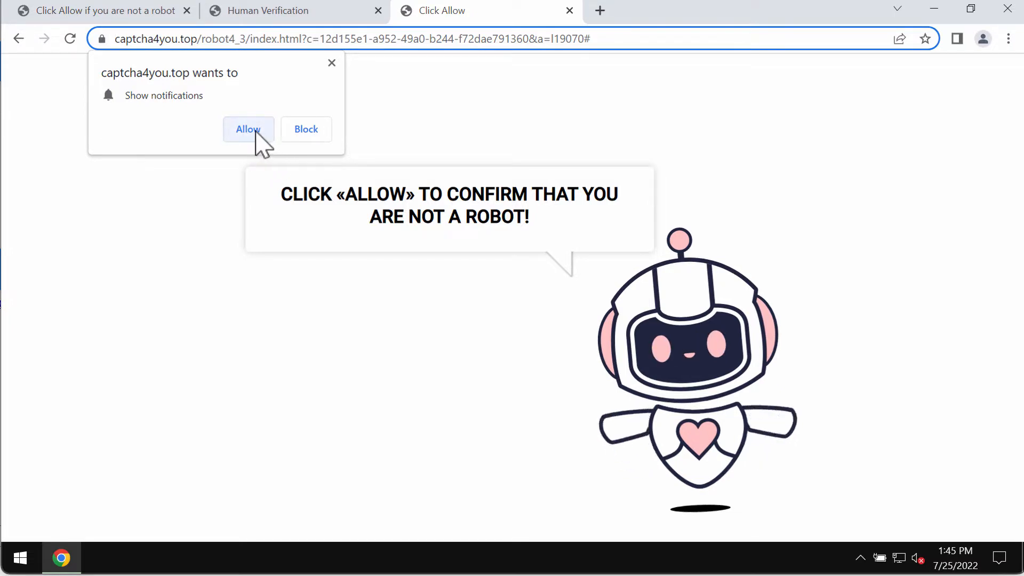
Allow captcha4you.top to show notifications from its permission prompt.
{"action": "left_click", "coordinate": [247, 129]}
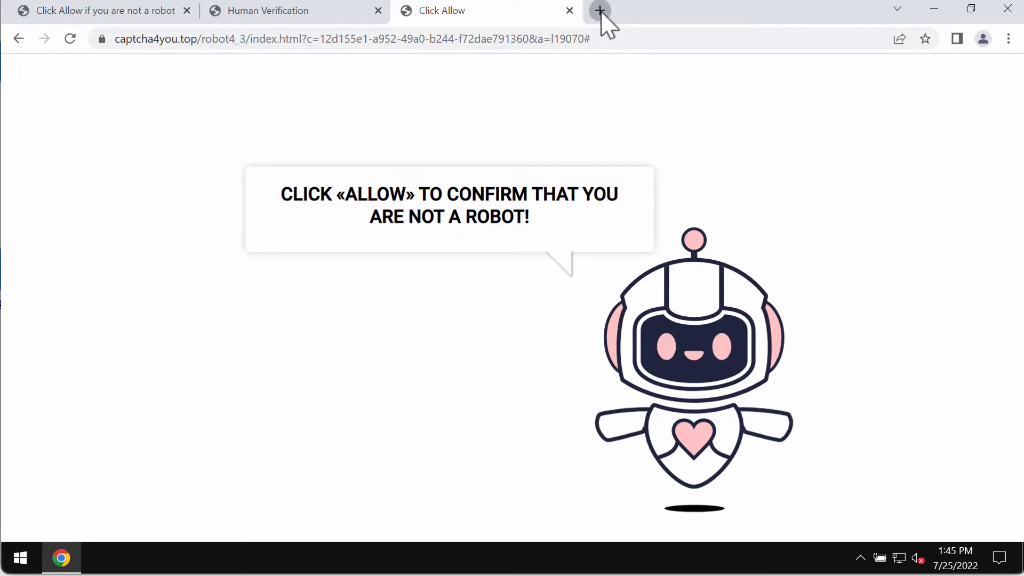
Open a new browser tab.
{"action": "left_click", "coordinate": [598, 9]}
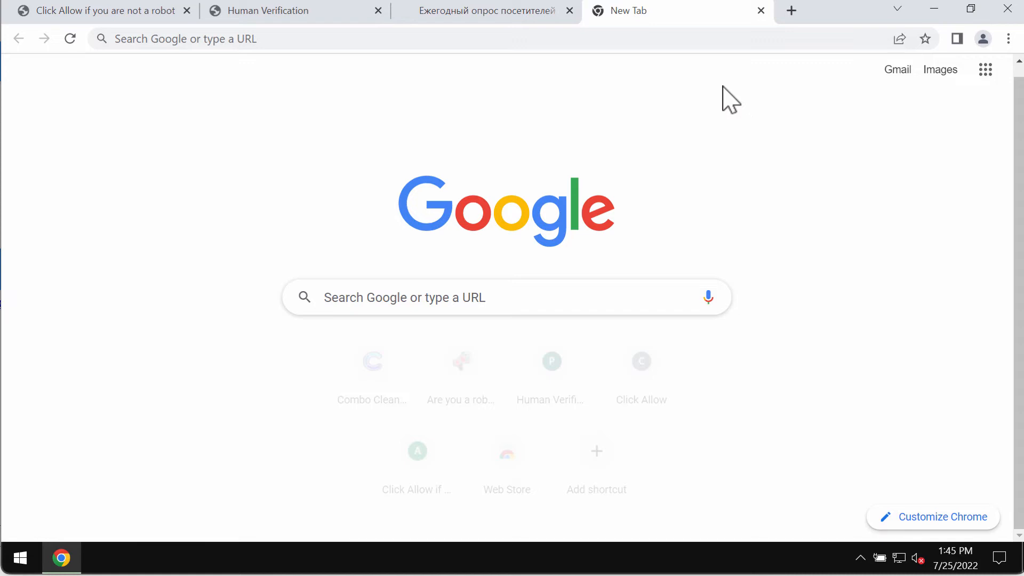
{"action": "mouse_move", "coordinate": [582, 82]}
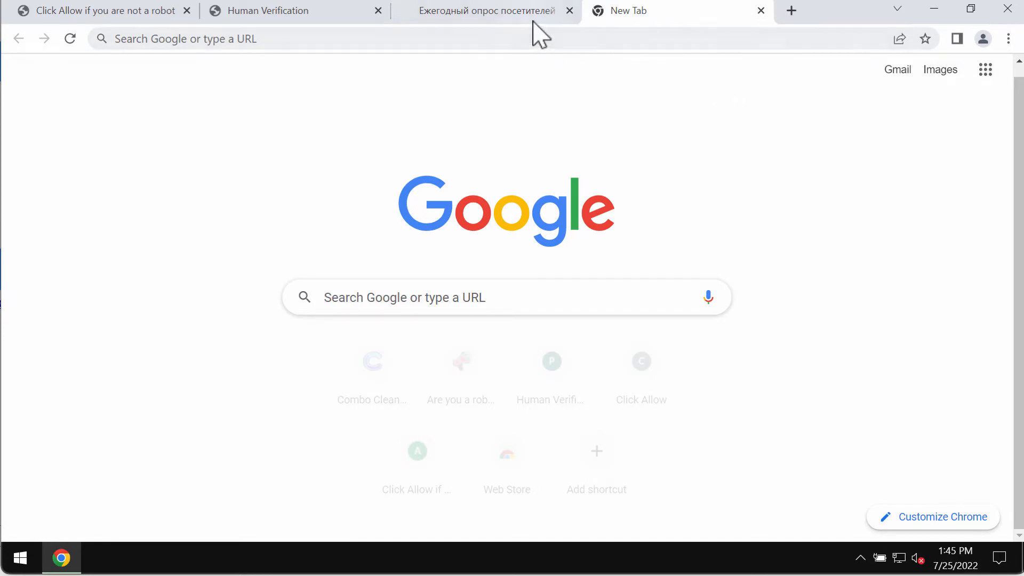
{"action": "mouse_move", "coordinate": [1011, 43]}
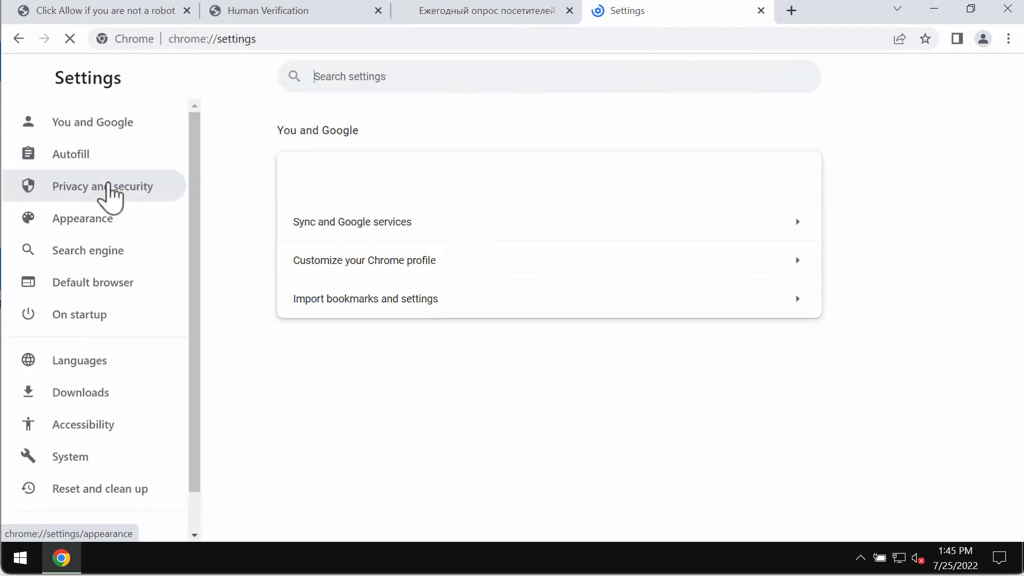
Go to Privacy and security settings and scroll toward Site Settings.
{"action": "left_click", "coordinate": [102, 185]}
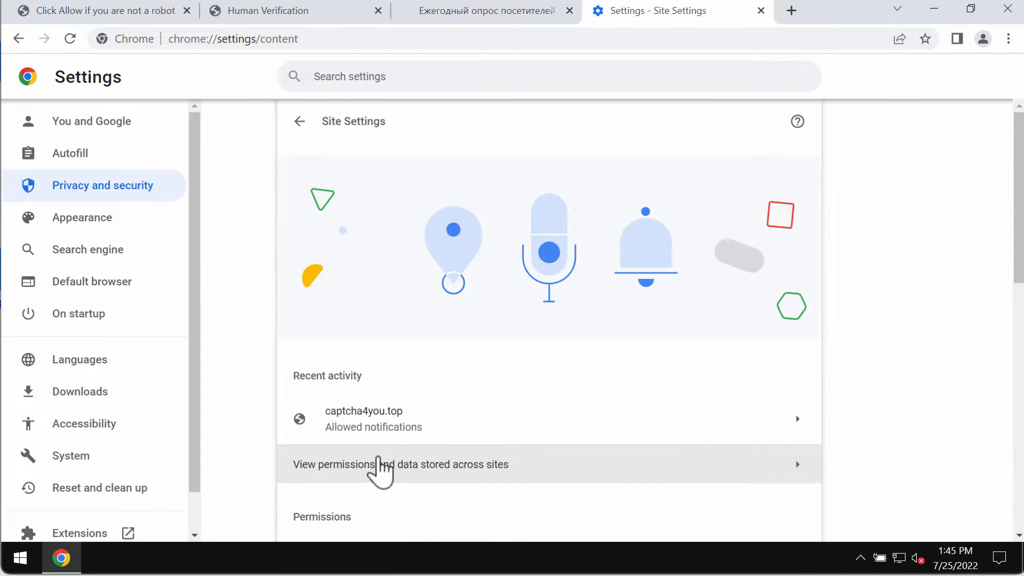
{"action": "scroll", "scroll_direction": "down", "scroll_amount": 3}
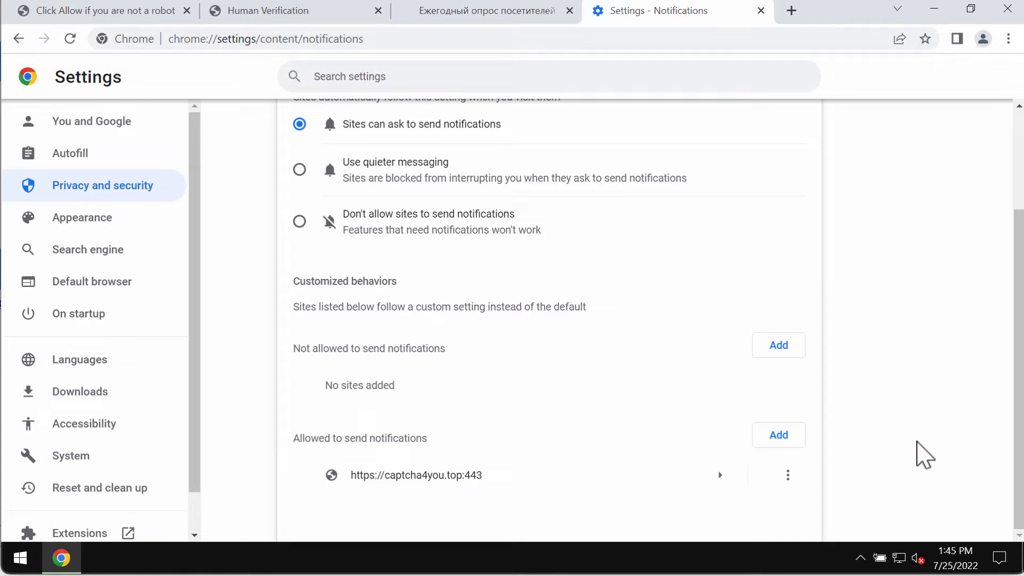
{"action": "mouse_move", "coordinate": [898, 516]}
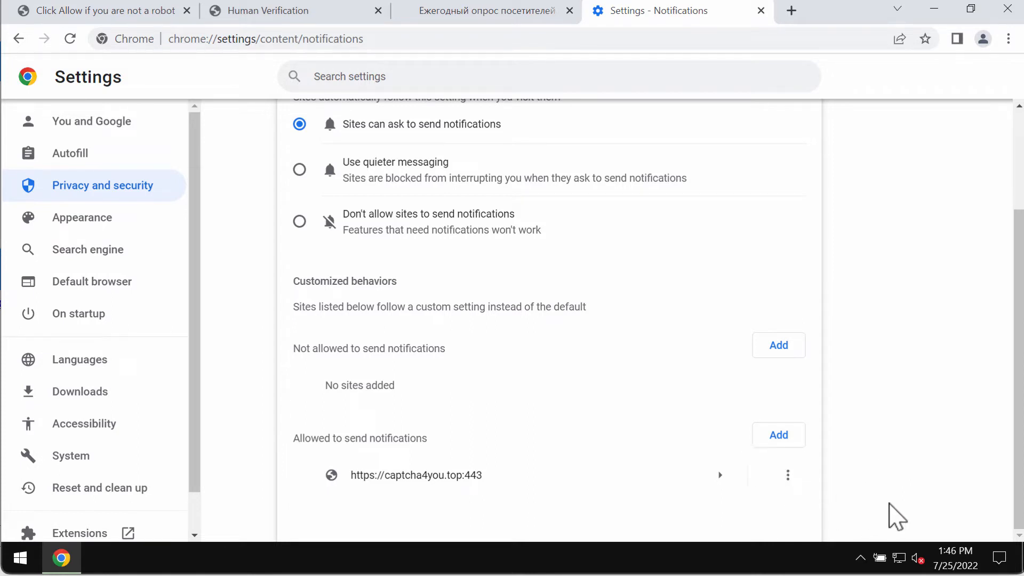
{"action": "mouse_move", "coordinate": [470, 493]}
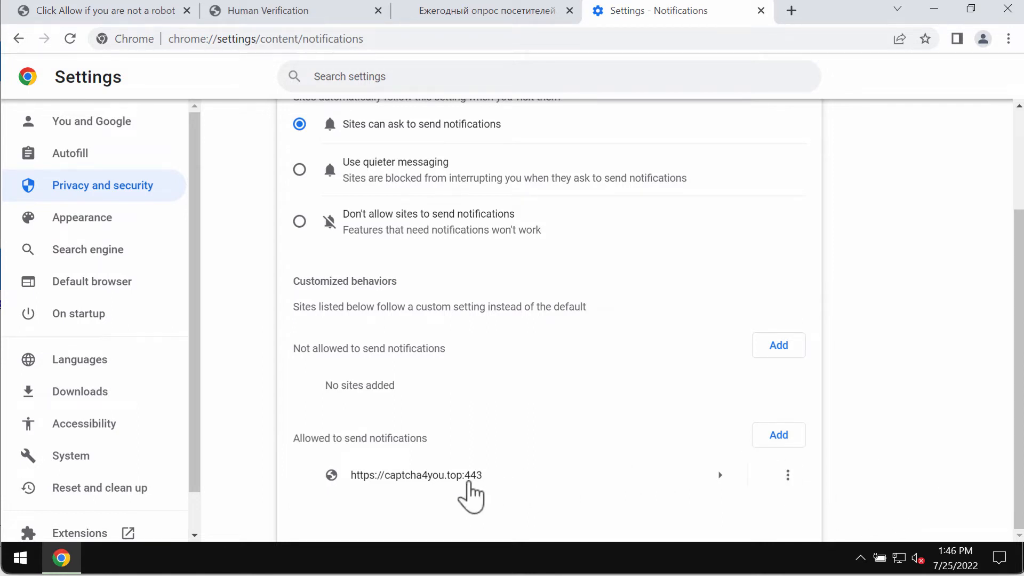
{"action": "left_click", "coordinate": [787, 475]}
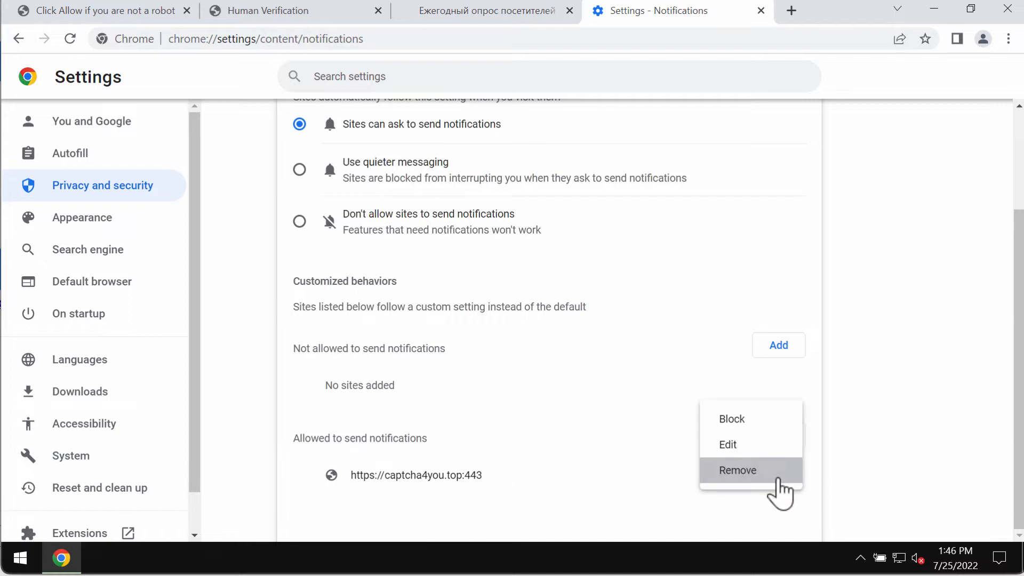
{"action": "left_click", "coordinate": [736, 471]}
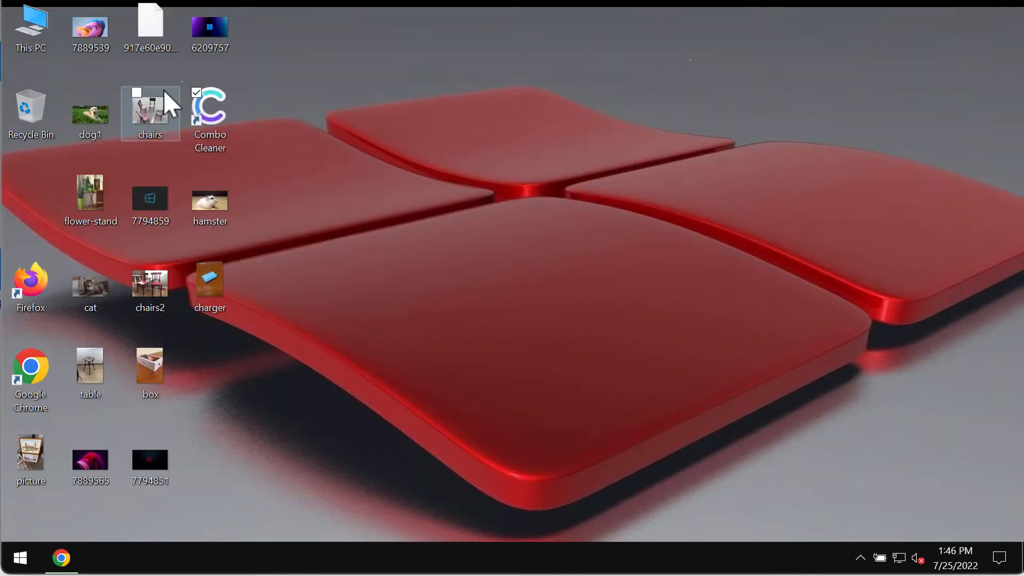
Launch Combo Cleaner from its desktop icon.
{"action": "double_click", "coordinate": [209, 114]}
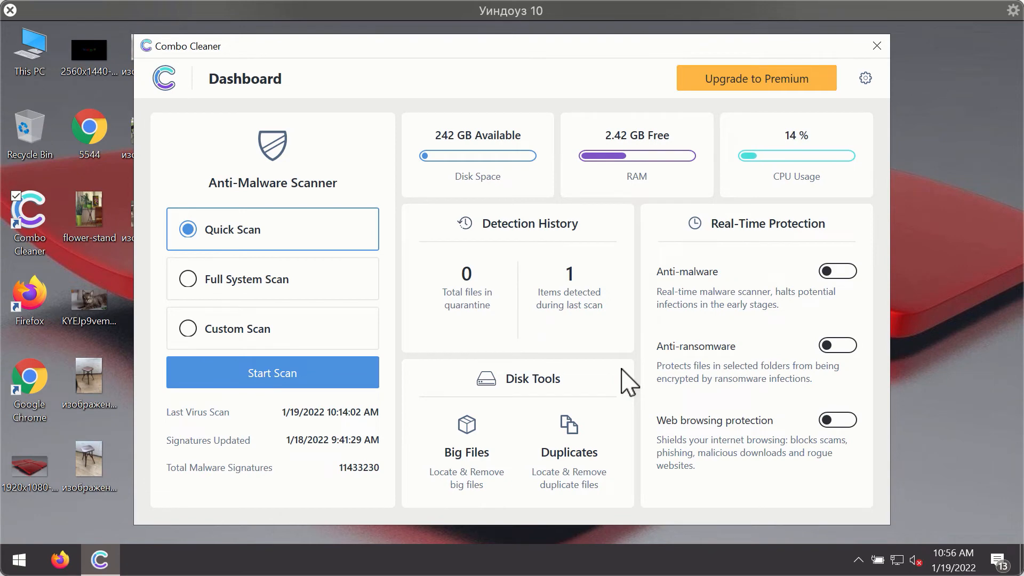
{"action": "mouse_move", "coordinate": [670, 163]}
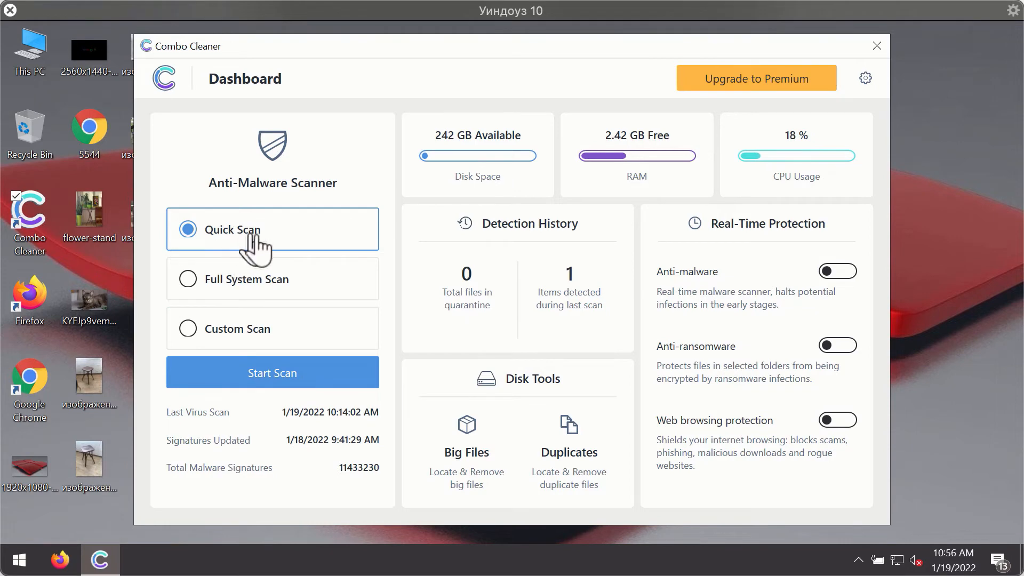
{"action": "mouse_move", "coordinate": [312, 392]}
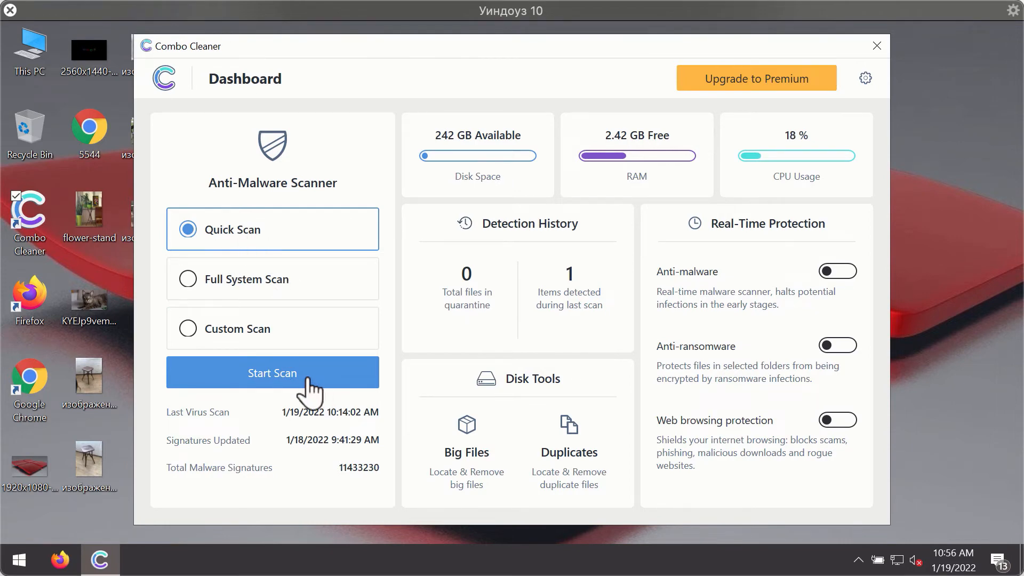
Start a Quick Scan from the Combo Cleaner dashboard.
{"action": "left_click", "coordinate": [271, 372]}
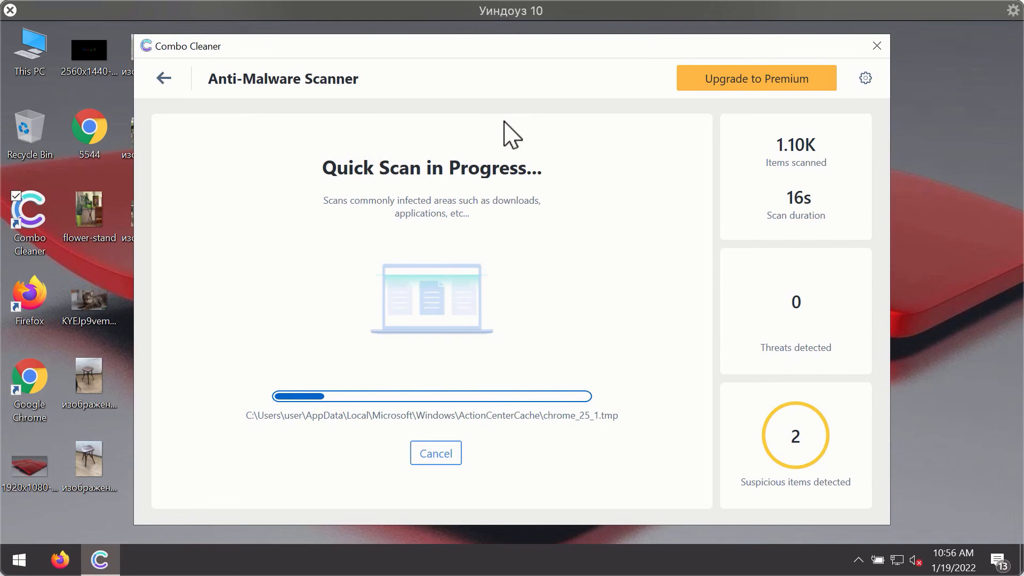
{"action": "mouse_move", "coordinate": [586, 67]}
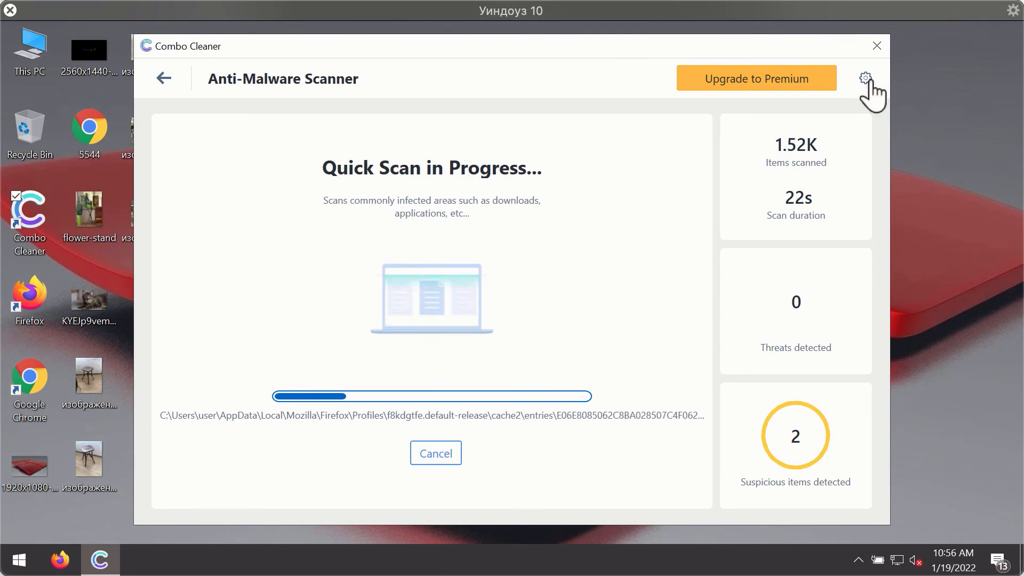
Open Combo Cleaner's settings via the gear icon.
{"action": "left_click", "coordinate": [864, 78]}
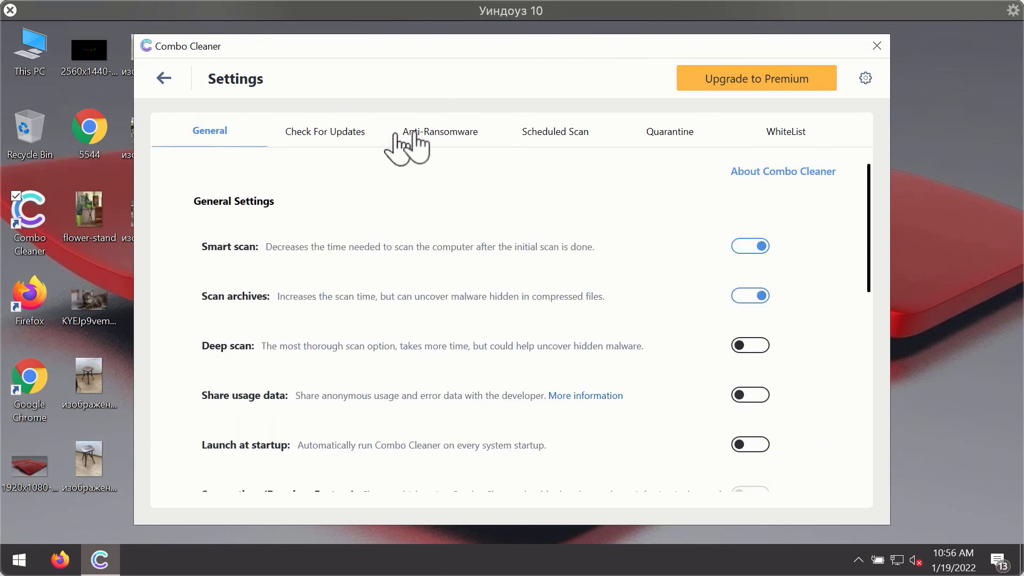
View the Anti-Ransomware settings tab, with no protected folders configured.
{"action": "left_click", "coordinate": [440, 131]}
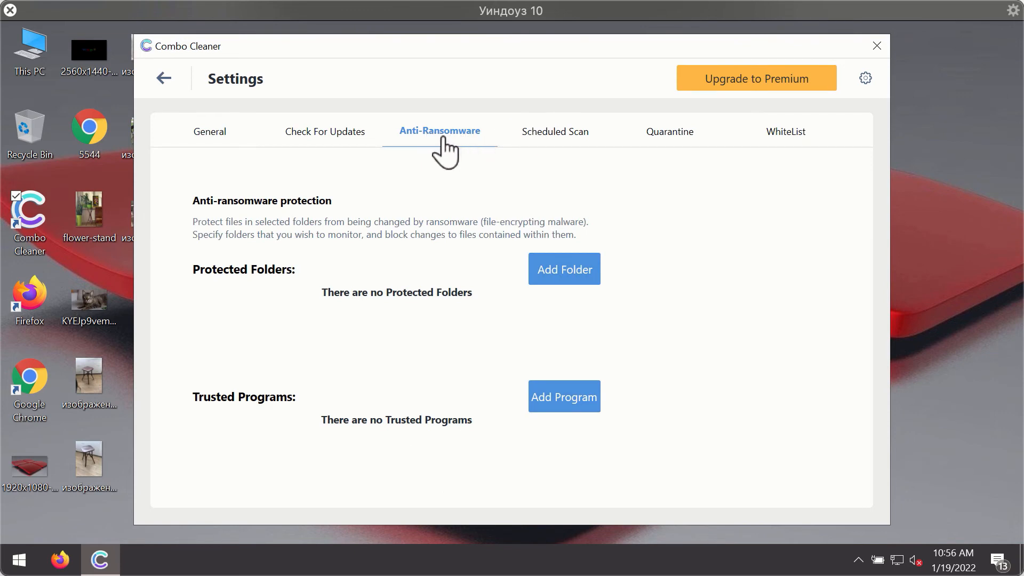
{"action": "mouse_move", "coordinate": [418, 141]}
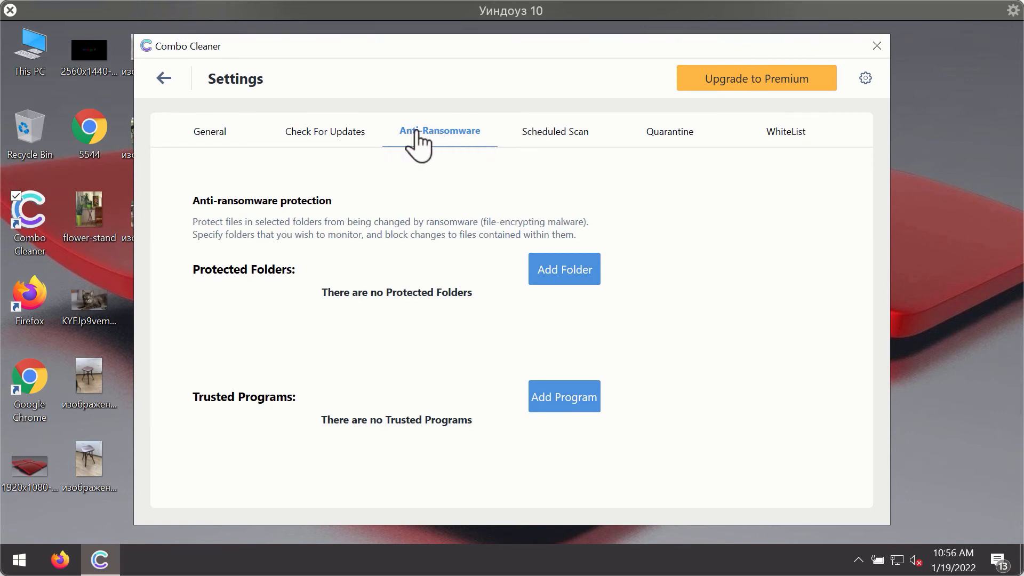
{"action": "mouse_move", "coordinate": [679, 104]}
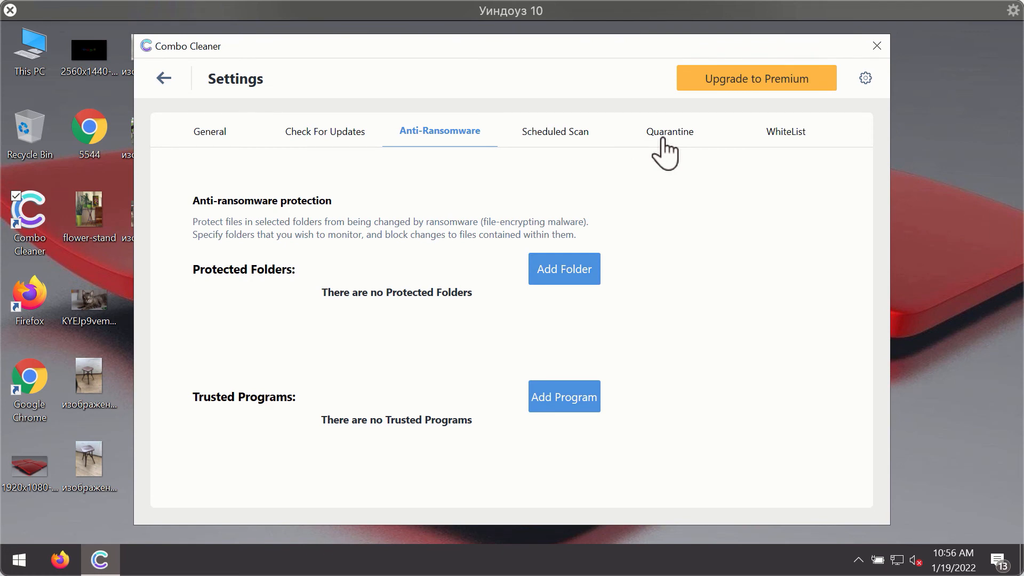
{"action": "mouse_move", "coordinate": [593, 113]}
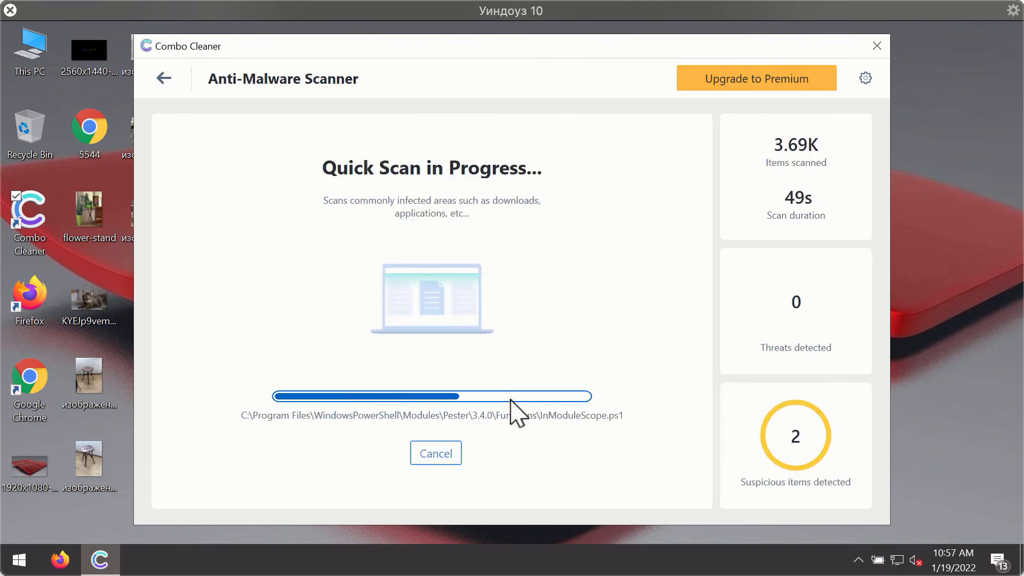
Cancel the running quick scan and confirm with Yes.
{"action": "left_click", "coordinate": [435, 452]}
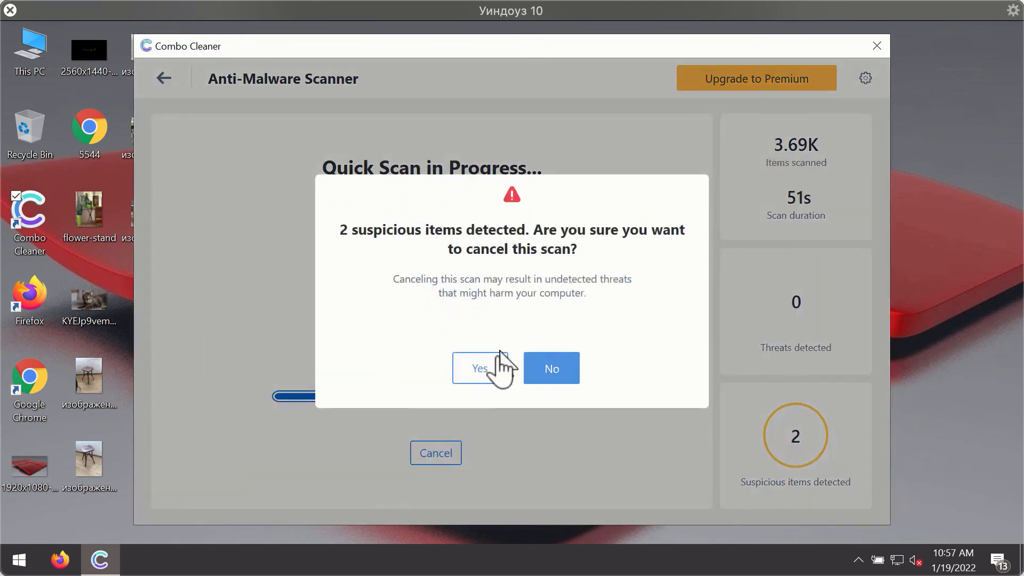
{"action": "left_click", "coordinate": [479, 368]}
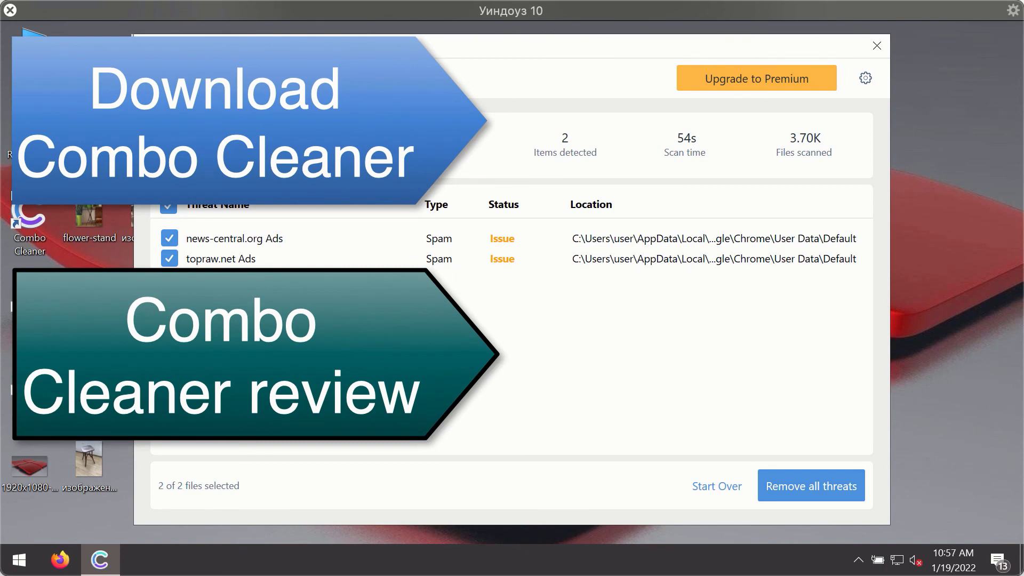
{"action": "mouse_move", "coordinate": [838, 261]}
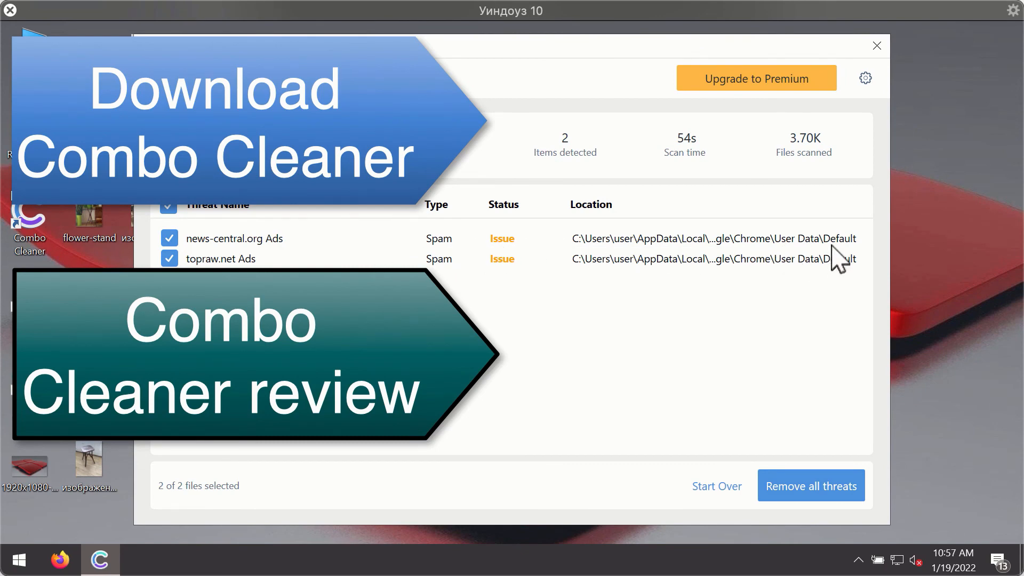
{"action": "mouse_move", "coordinate": [809, 167]}
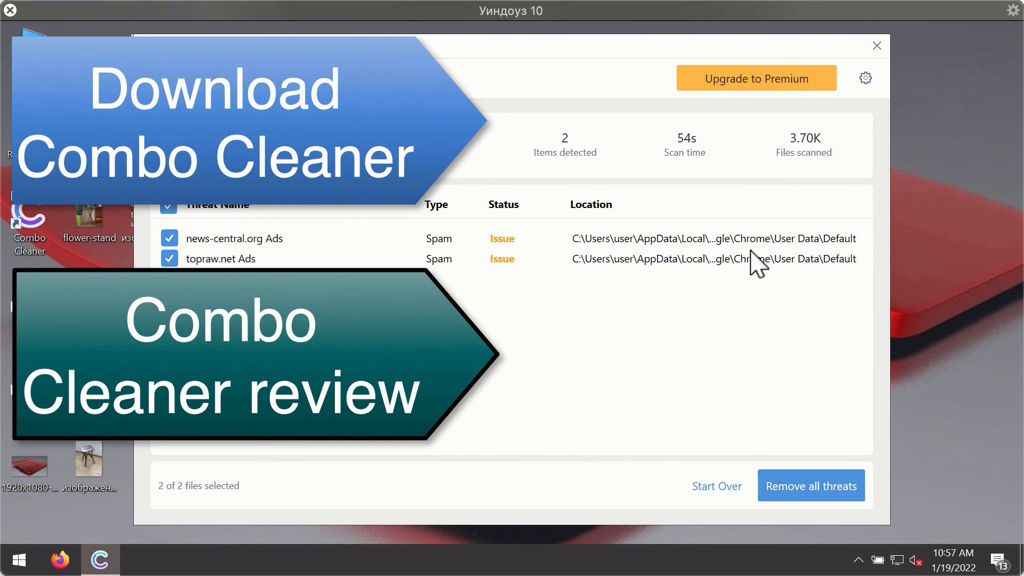
{"action": "mouse_move", "coordinate": [757, 261]}
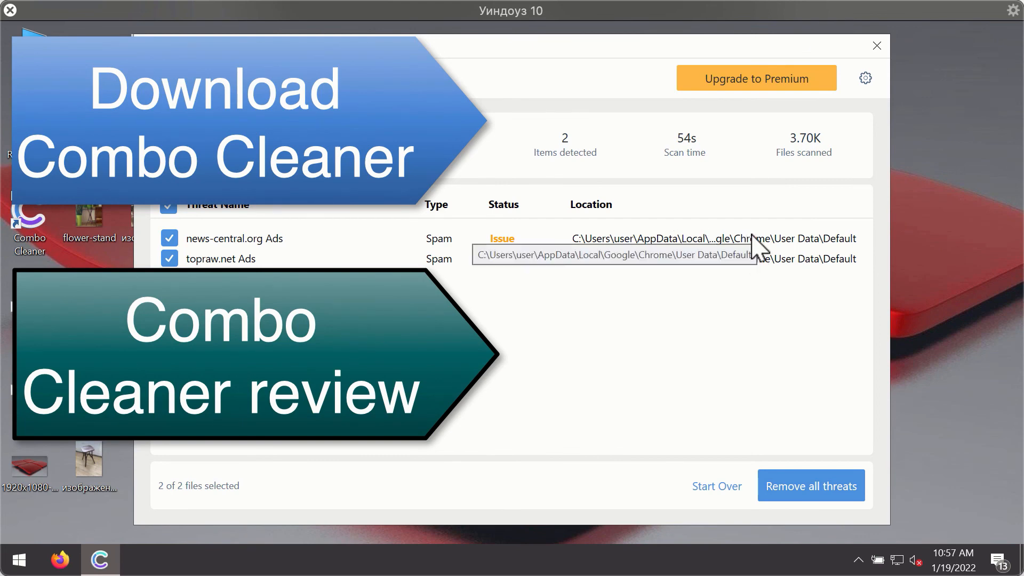